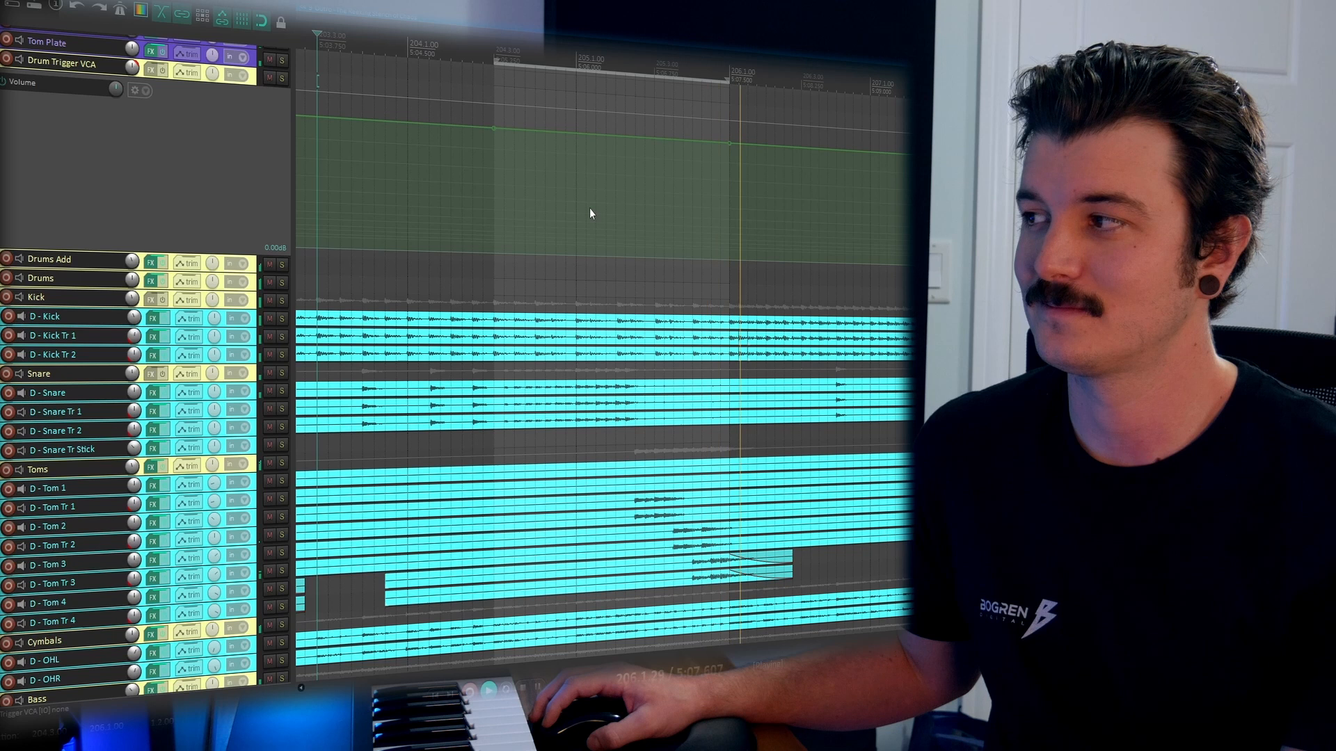
{"action": "mouse_move", "coordinate": [600, 137]}
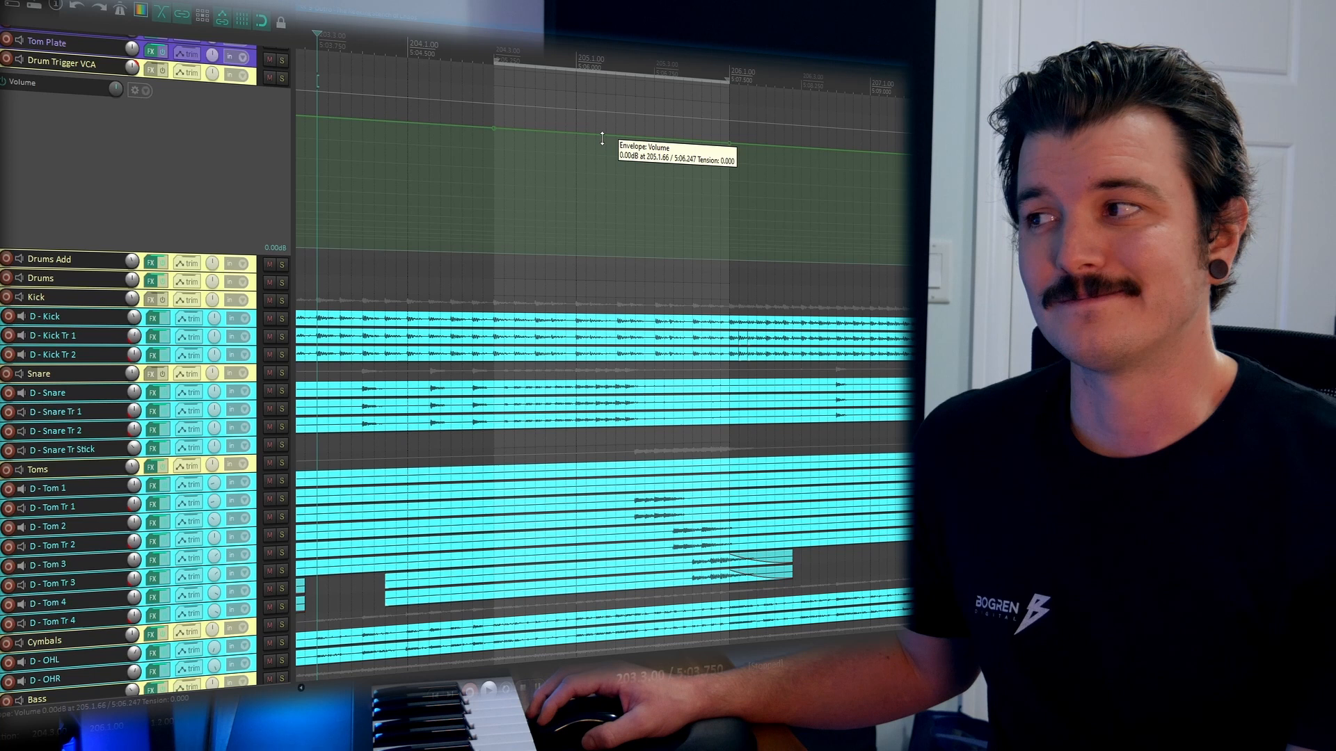